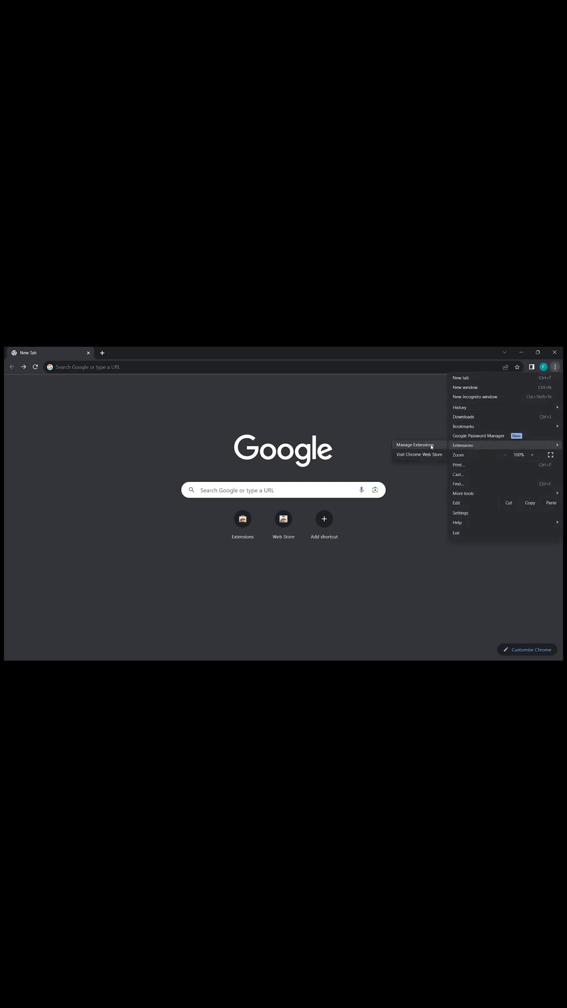
Step: Reach the Chrome Web Store's extensions catalogue from the new tab
left_click(419, 454)
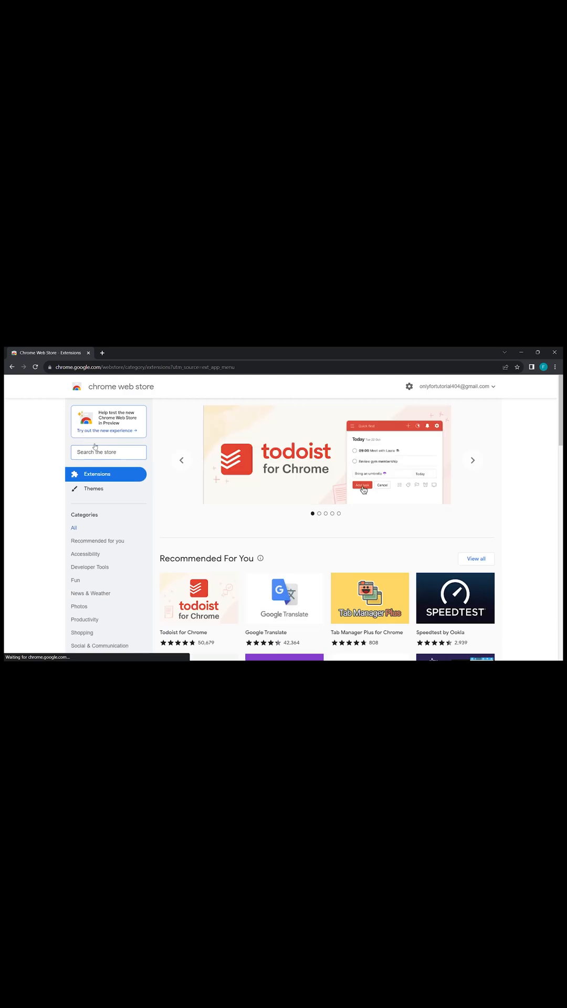
Step: Search the store for 'adblock', install Adblock Plus - free ad blocker, and dismiss its thank-you page
type("a")
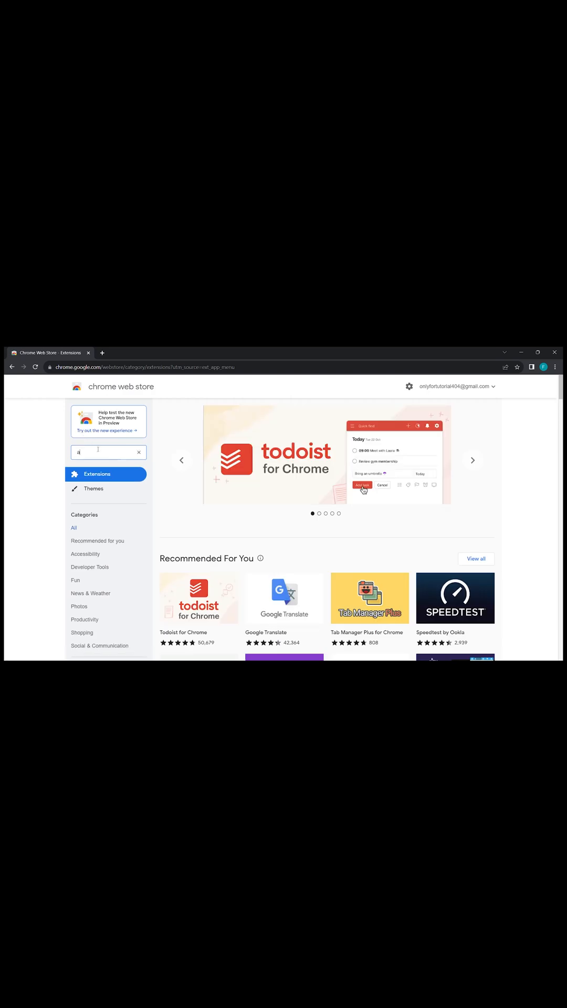
type("dblock plus")
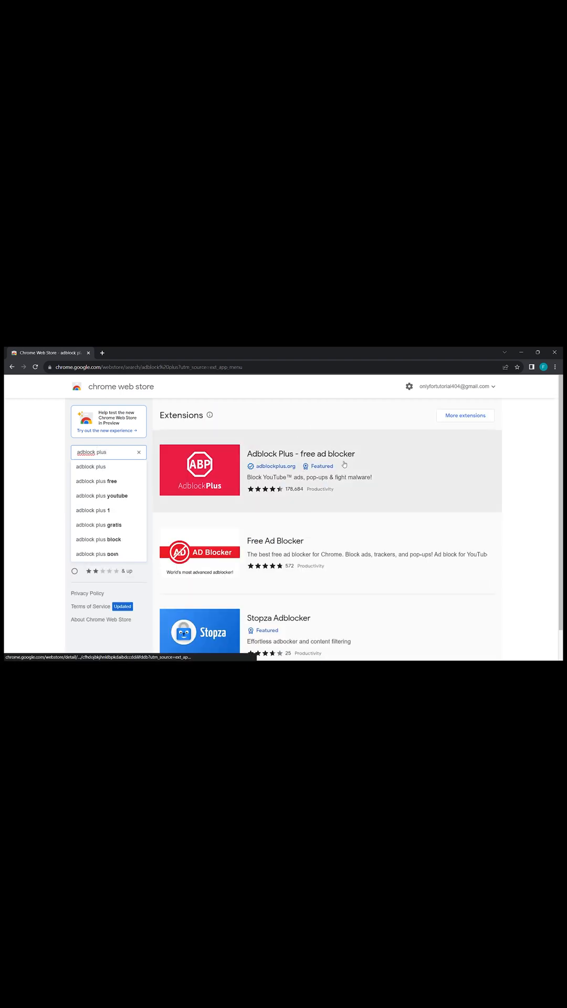
left_click(302, 454)
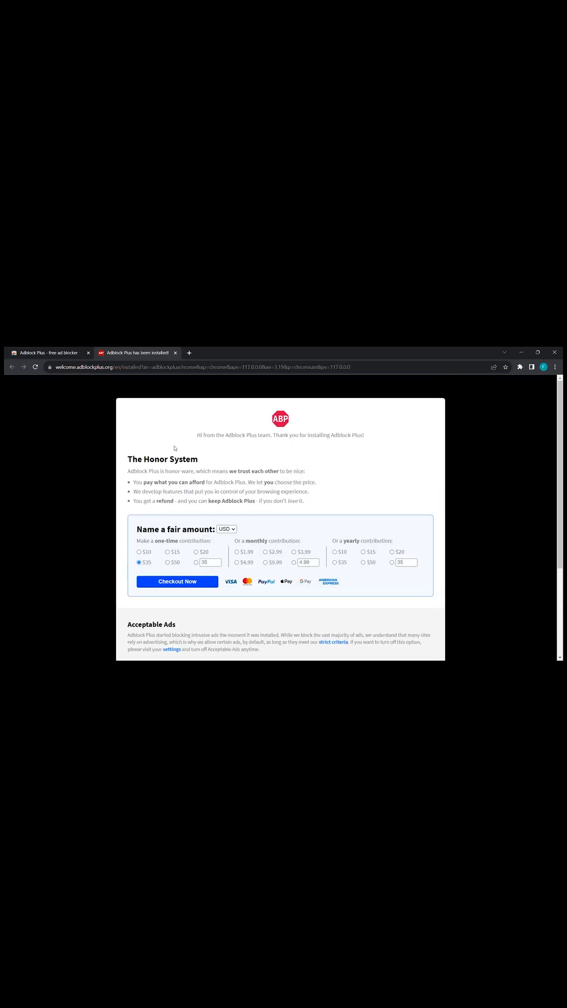
left_click(523, 367)
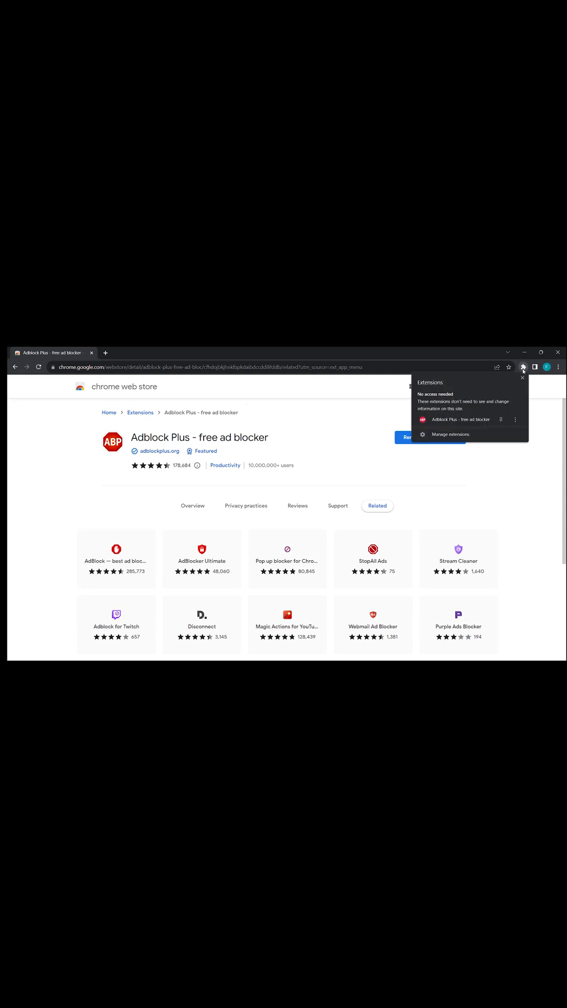
Step: Pin Adblock Plus to the toolbar and bring up its General settings page
left_click(512, 367)
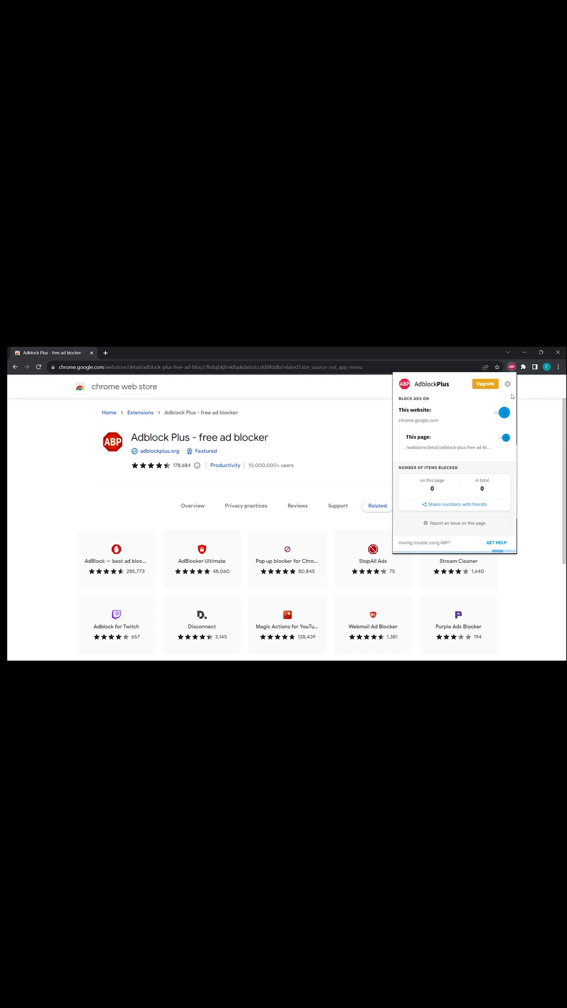
left_click(508, 385)
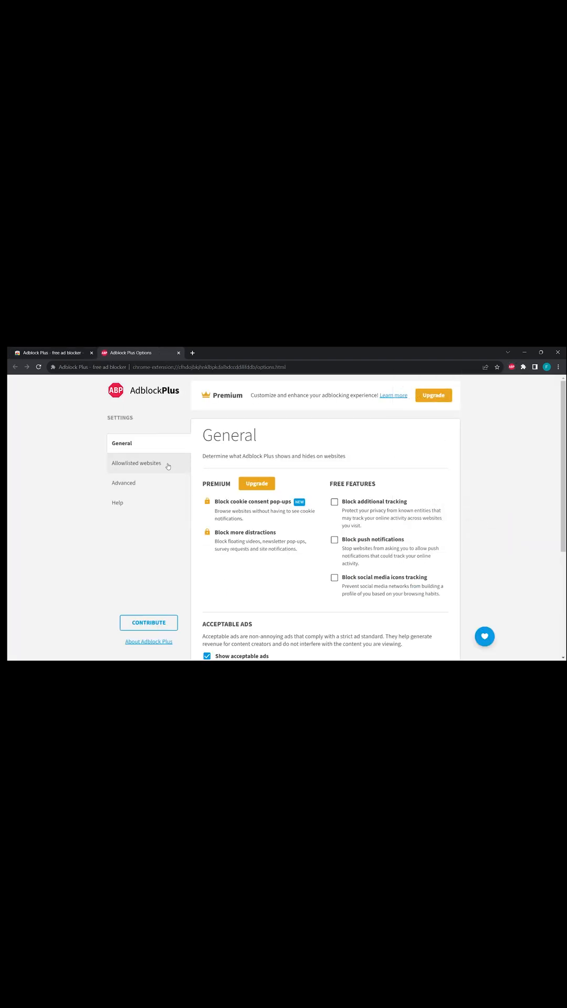
Step: Browse the Allowlisted websites and Advanced sections, ending on Help with its support options
left_click(135, 463)
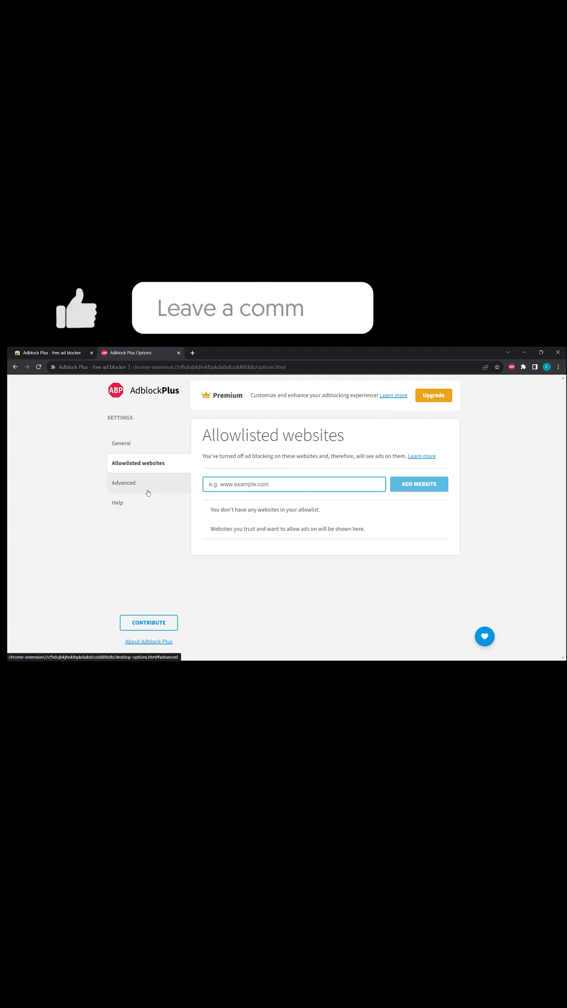
left_click(124, 482)
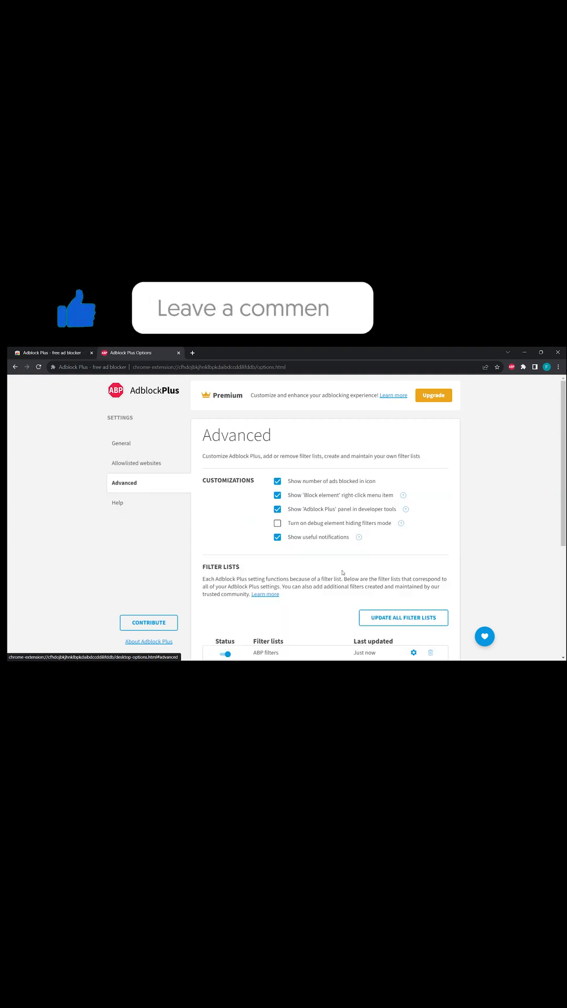
left_click(119, 503)
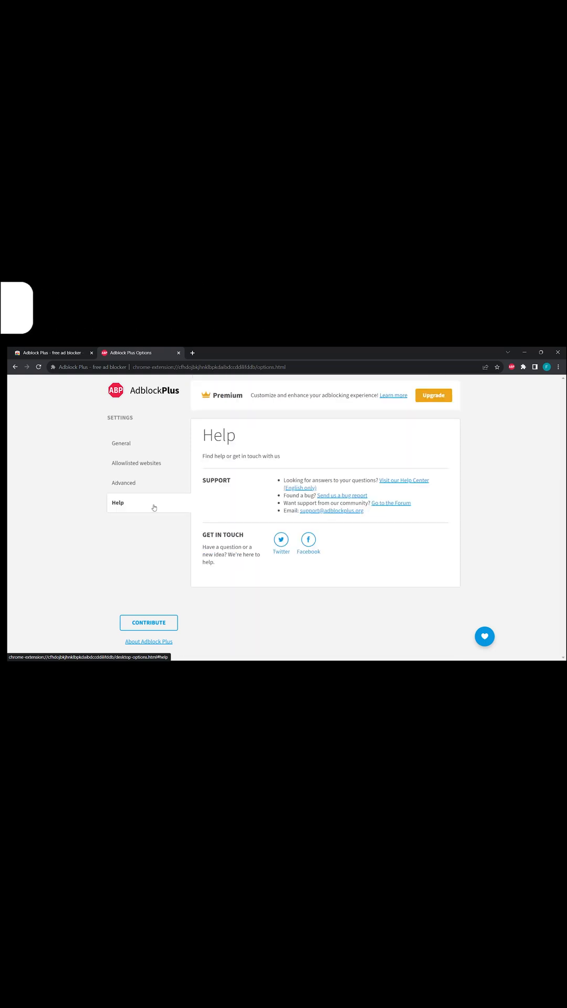